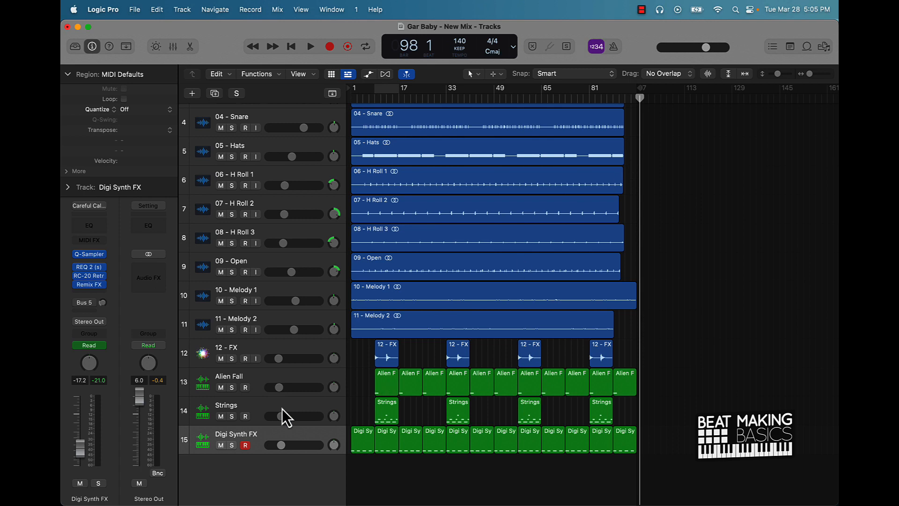
# Mute the Strings track, enable Cycle over bars 9–17 and play the beat through once
pyautogui.click(219, 445)
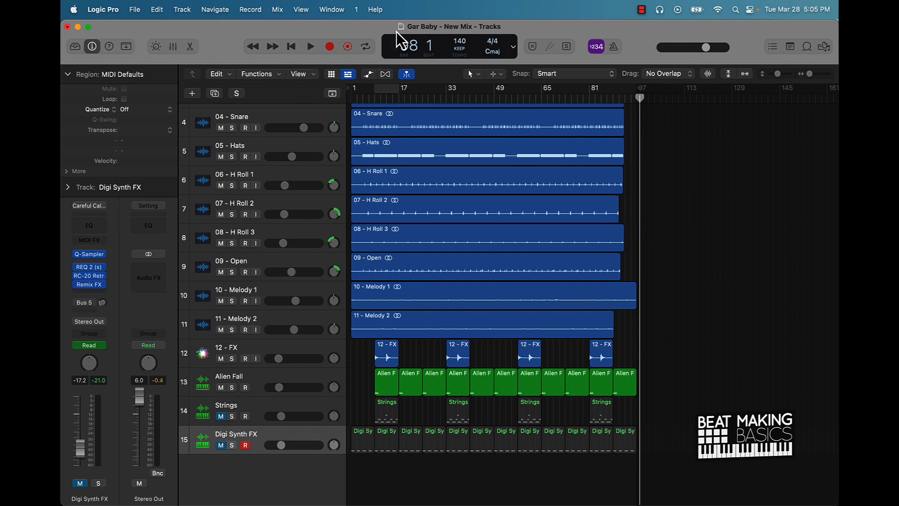
pyautogui.click(365, 47)
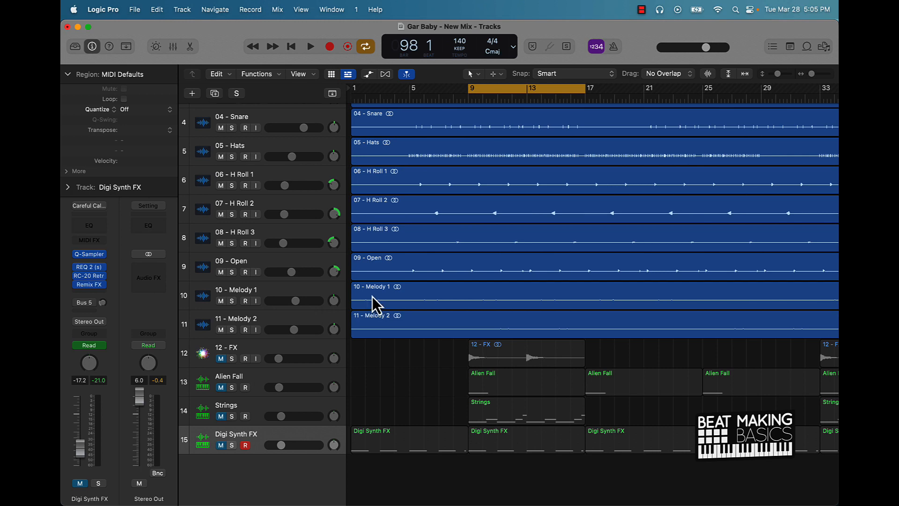
pyautogui.moveTo(478, 436)
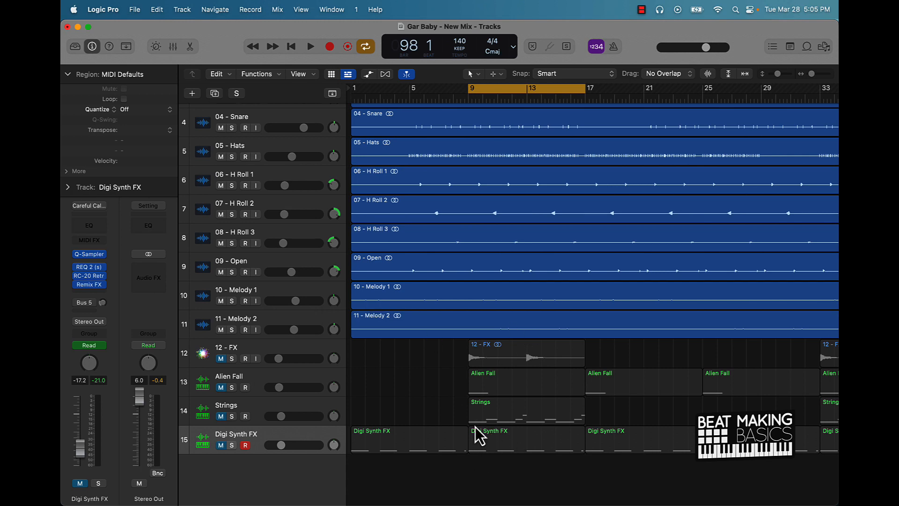
pyautogui.click(310, 47)
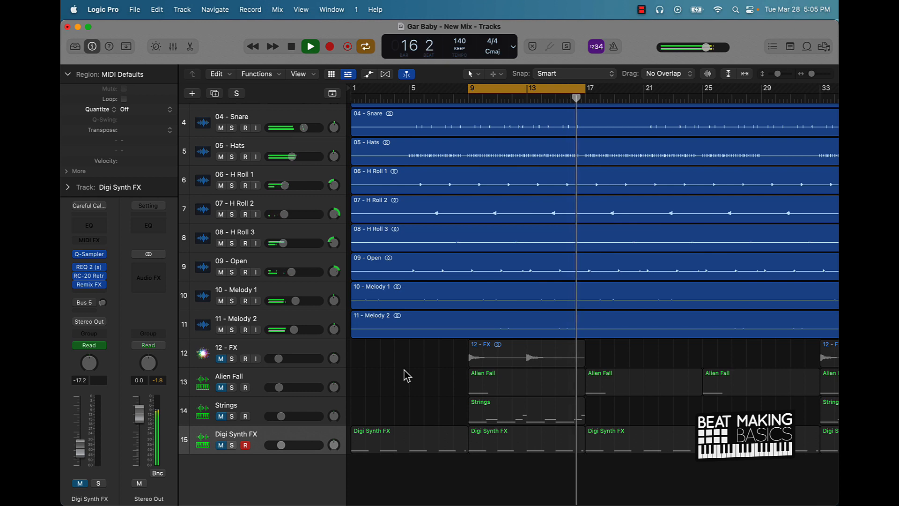
pyautogui.click(310, 47)
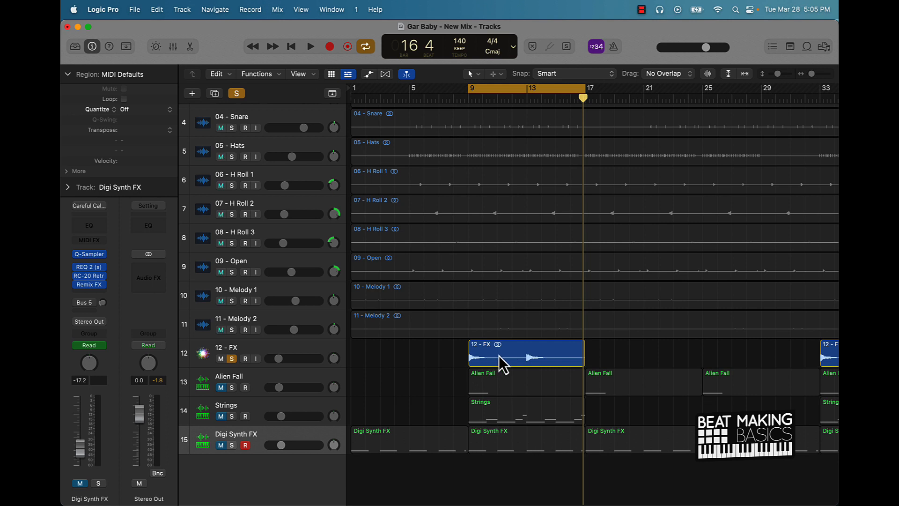
# Solo the 12 - FX track and preview it over the looping beat, then unsolo it
pyautogui.click(310, 47)
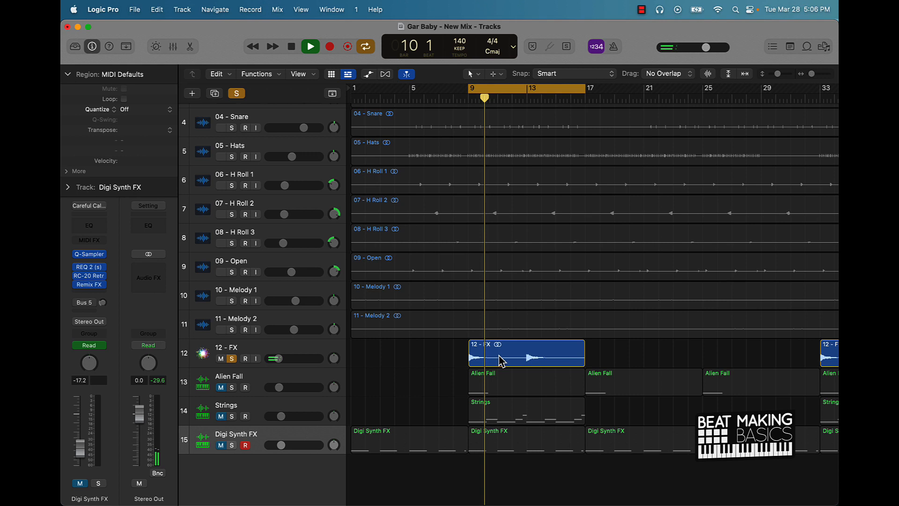
pyautogui.click(291, 47)
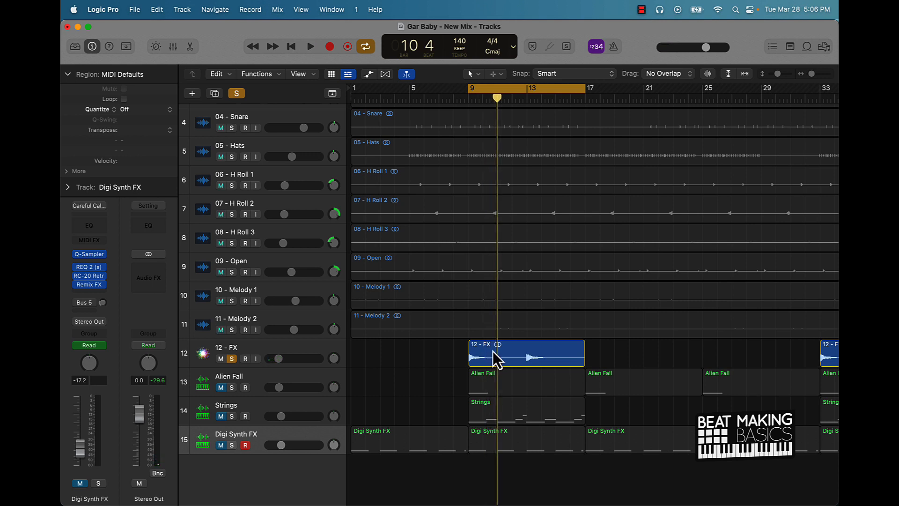
pyautogui.moveTo(364, 375)
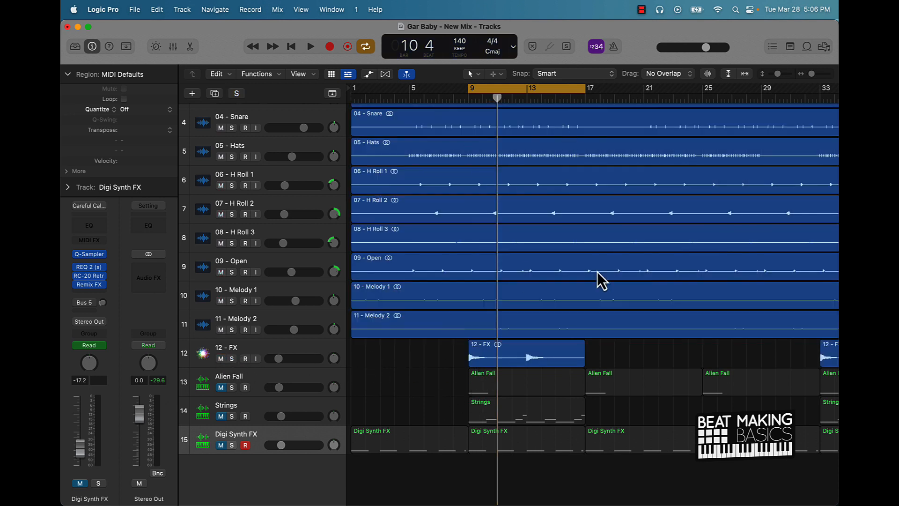
pyautogui.moveTo(523, 180)
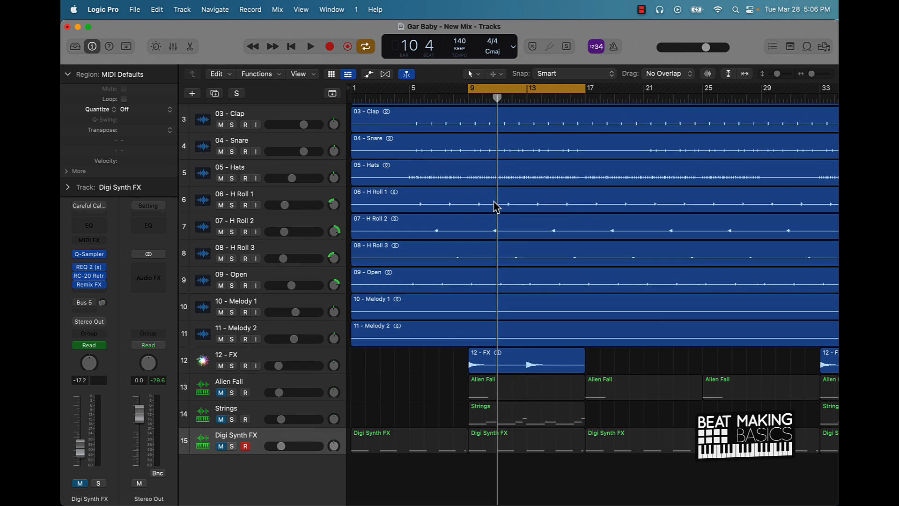
pyautogui.click(310, 47)
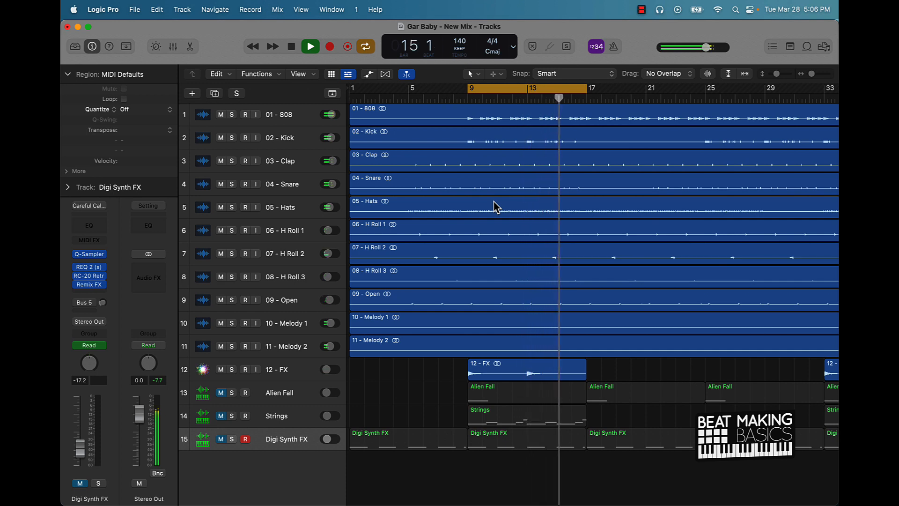
pyautogui.click(291, 47)
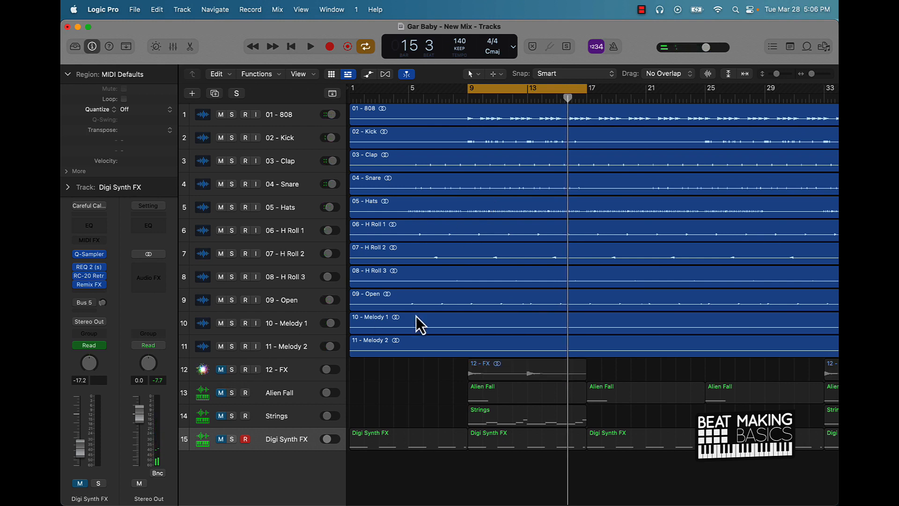
# Unmute 12 - FX and play the bars 9–17 cycle with it sitting over the drums
pyautogui.click(310, 46)
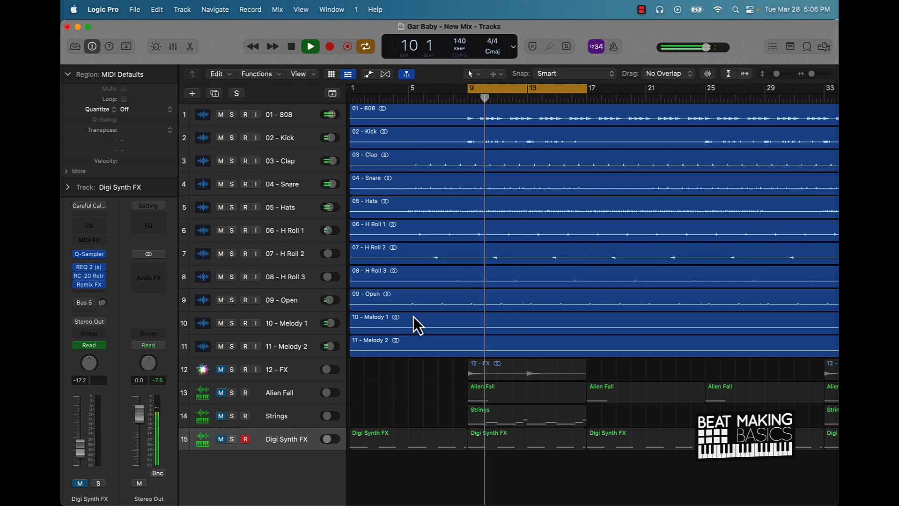
pyautogui.click(310, 46)
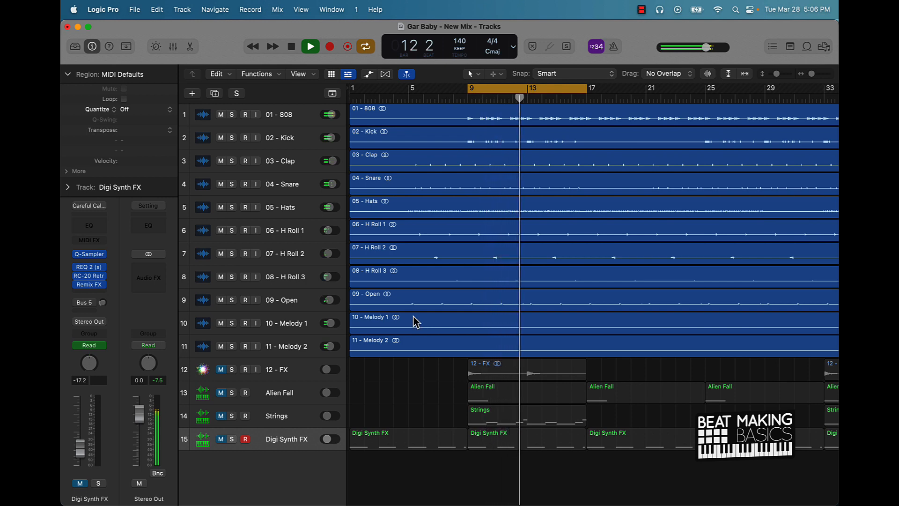
pyautogui.click(310, 47)
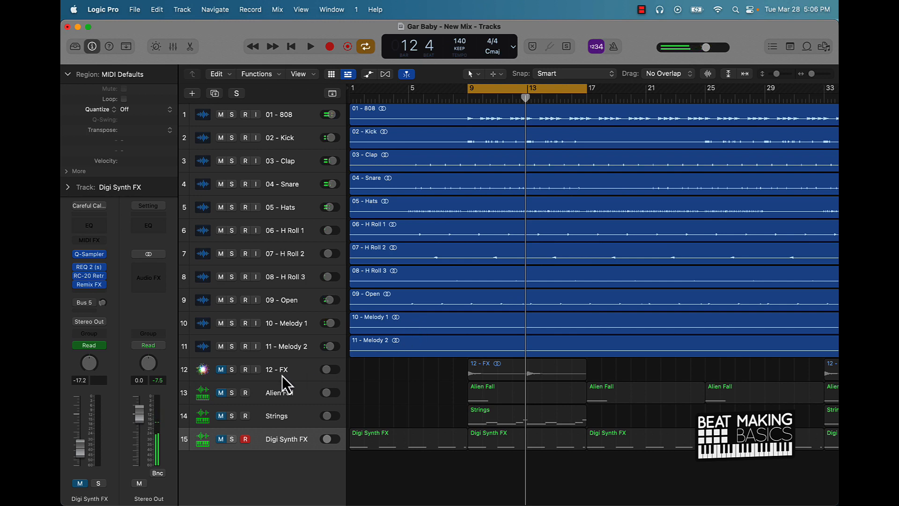
pyautogui.click(310, 47)
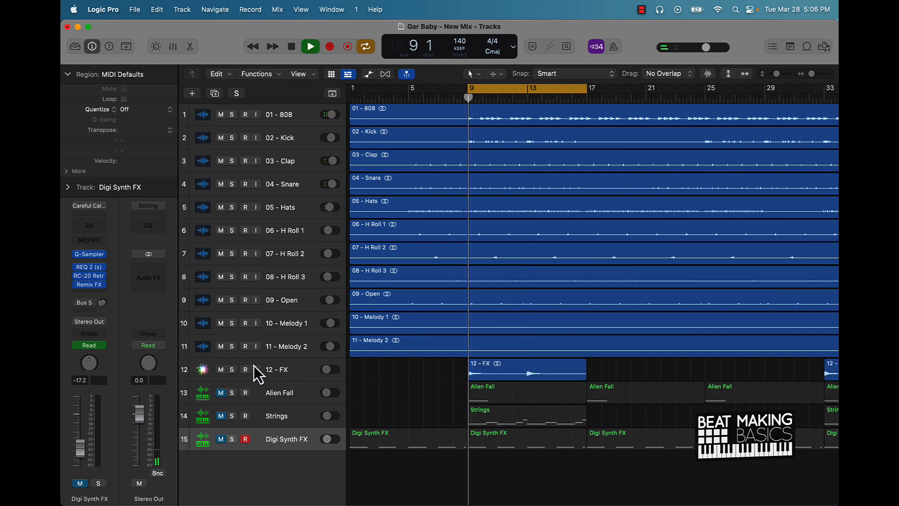
pyautogui.click(310, 47)
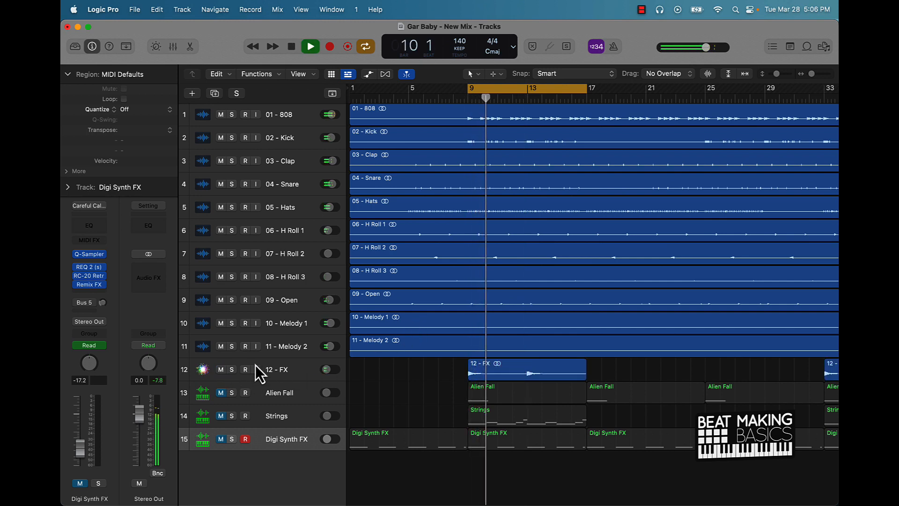
pyautogui.click(310, 47)
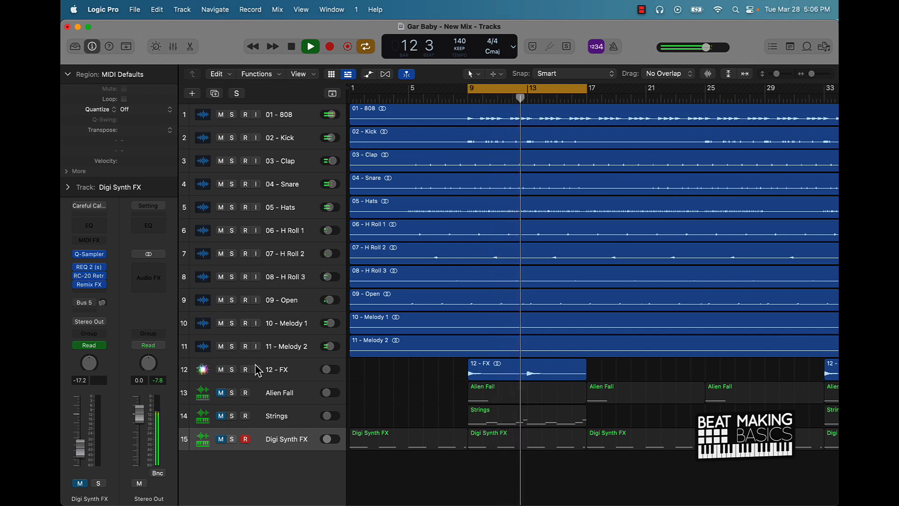
# Select the Strings track and show its region's notes in the Piano Roll
pyautogui.click(290, 47)
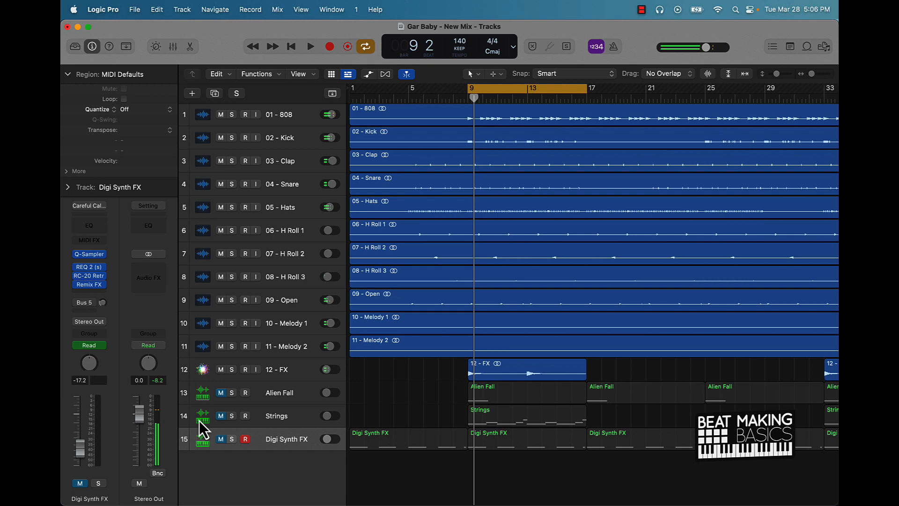
pyautogui.click(275, 415)
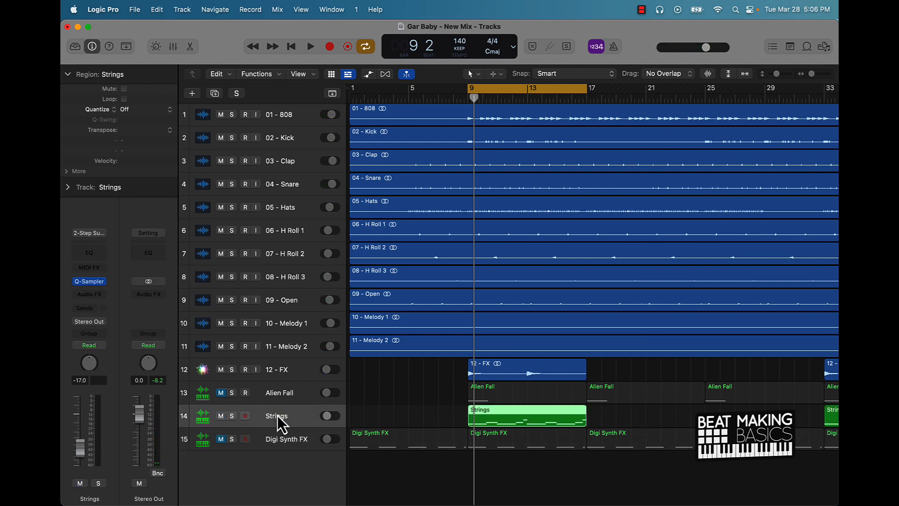
pyautogui.click(807, 46)
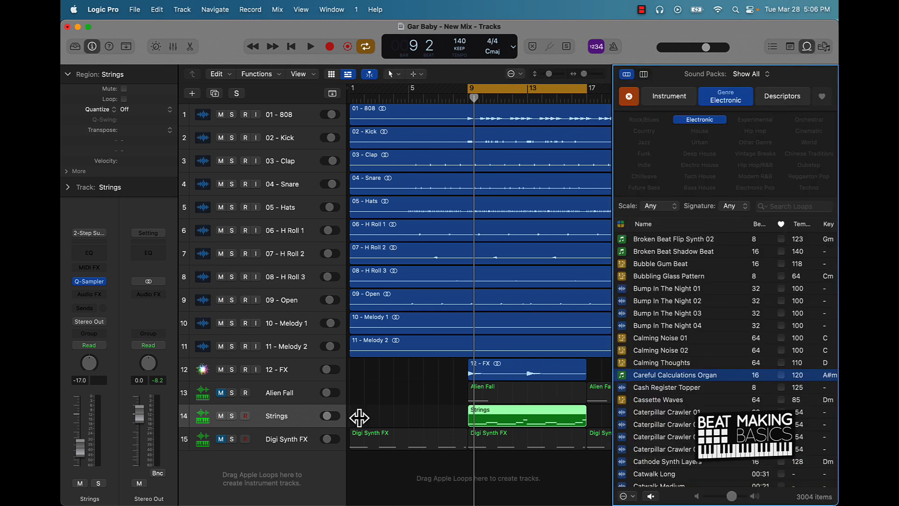
pyautogui.doubleClick(526, 415)
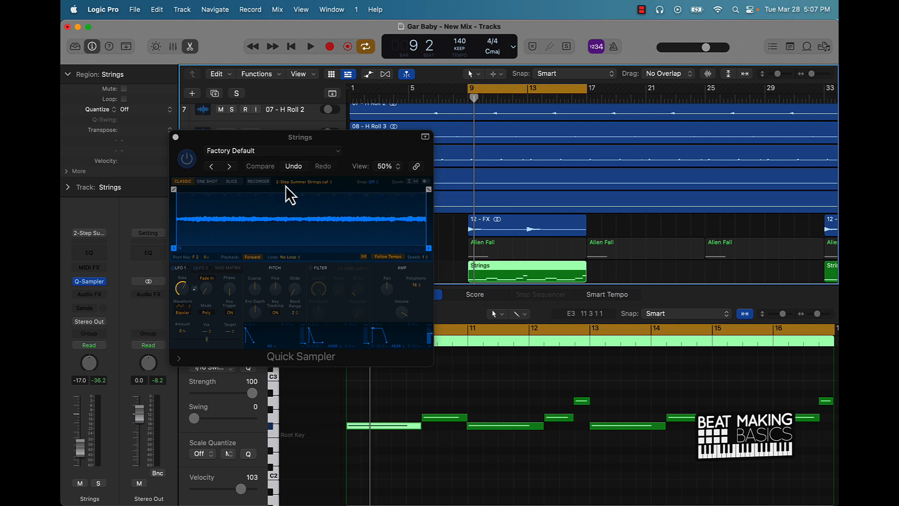
pyautogui.moveTo(367, 270)
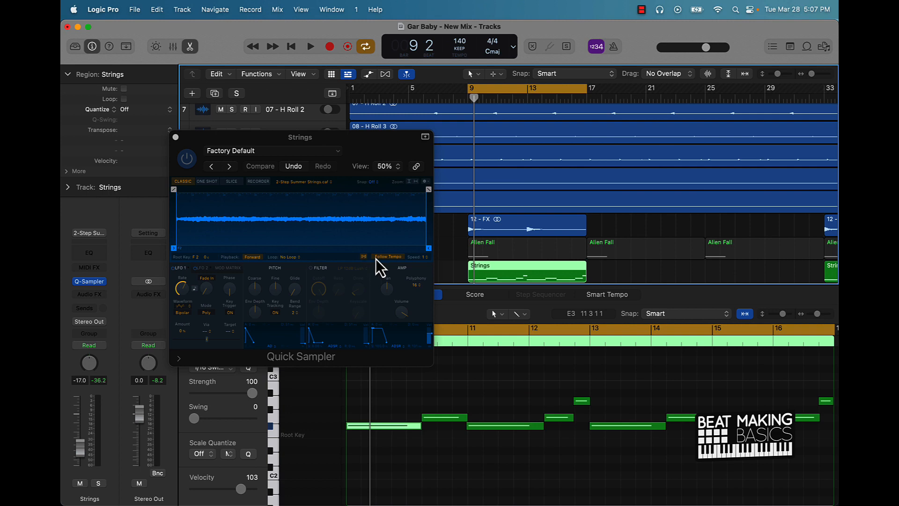
pyautogui.moveTo(321, 472)
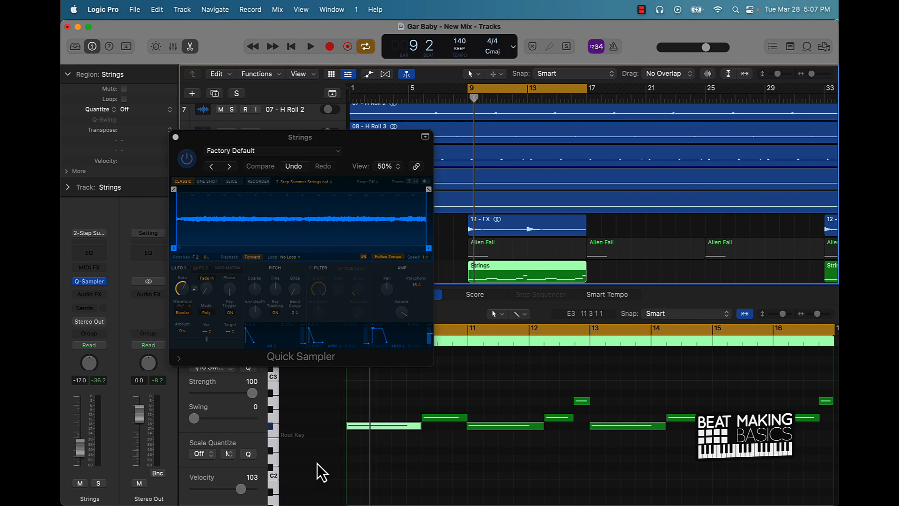
pyautogui.moveTo(378, 456)
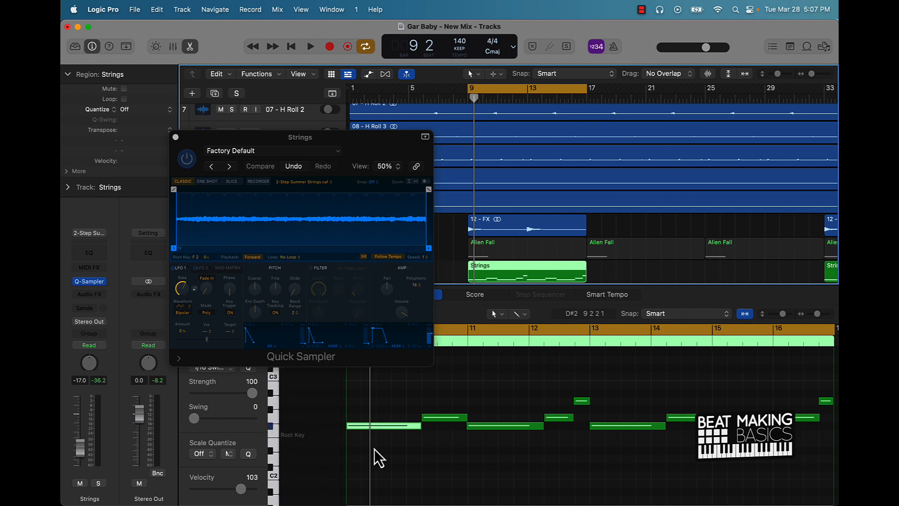
pyautogui.moveTo(527, 429)
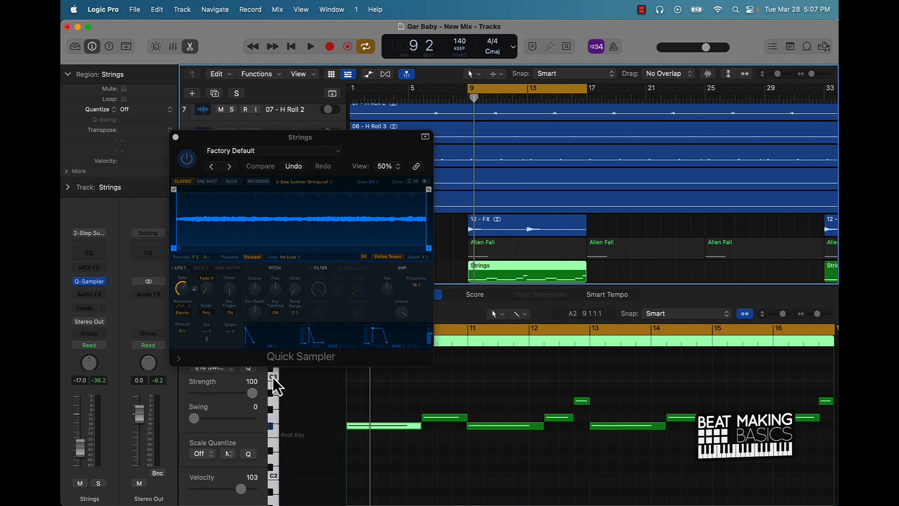
# Close the Quick Sampler window and play back the chopped Strings part, then stop
pyautogui.click(272, 378)
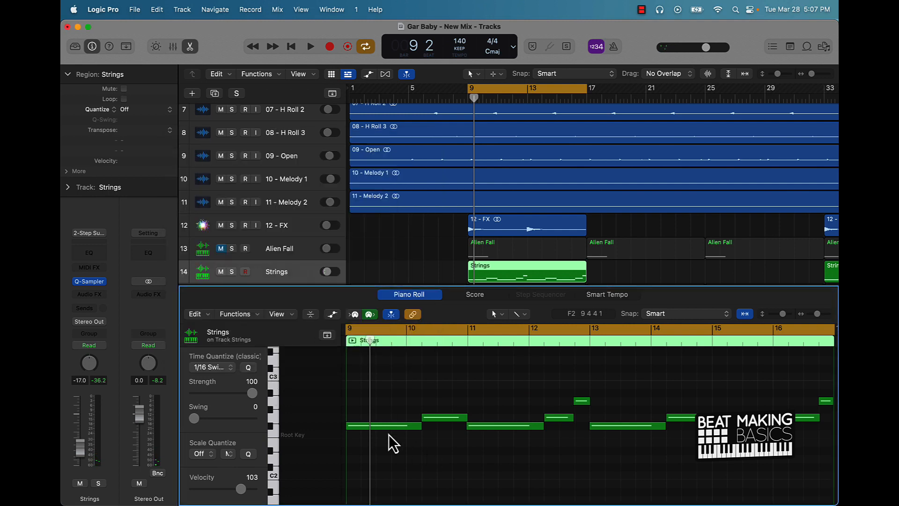
pyautogui.moveTo(334, 437)
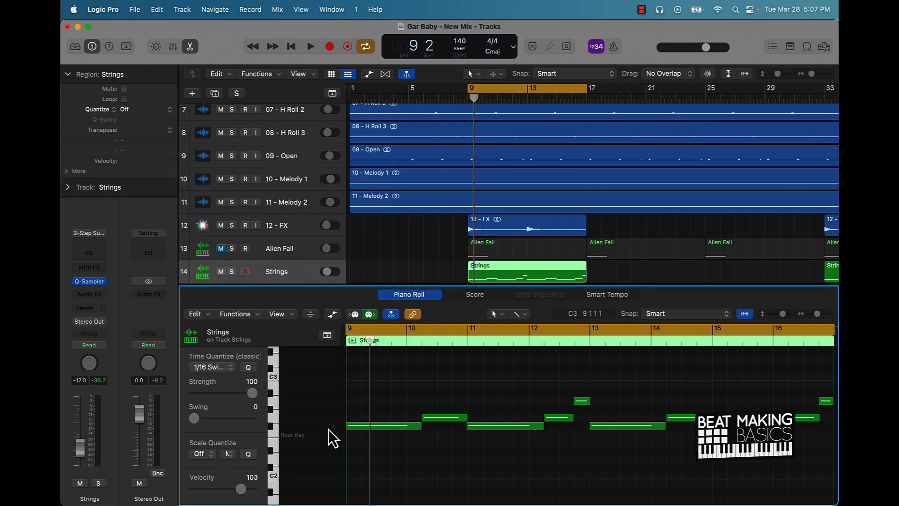
pyautogui.moveTo(607, 430)
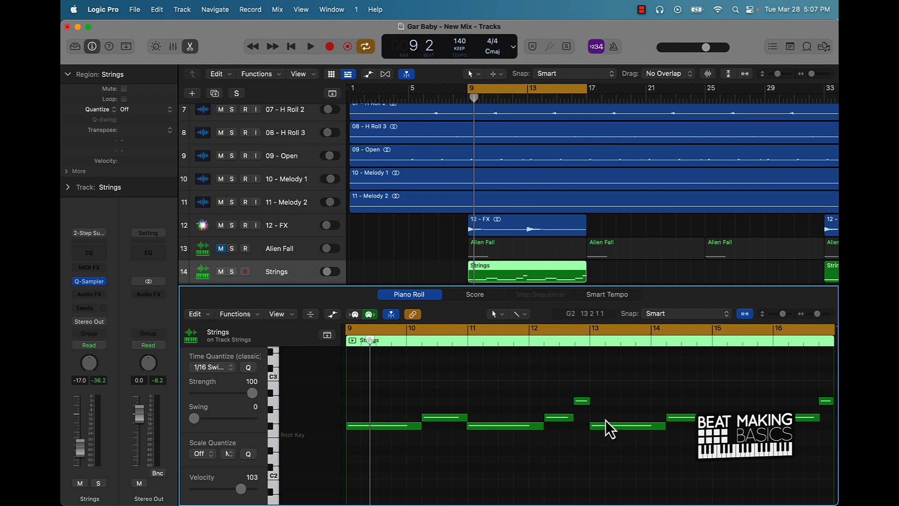
pyautogui.moveTo(513, 381)
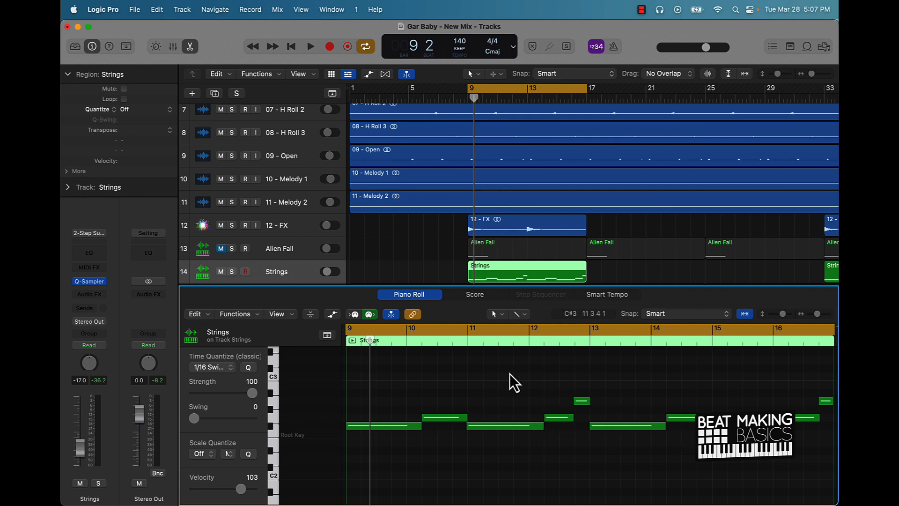
pyautogui.click(310, 47)
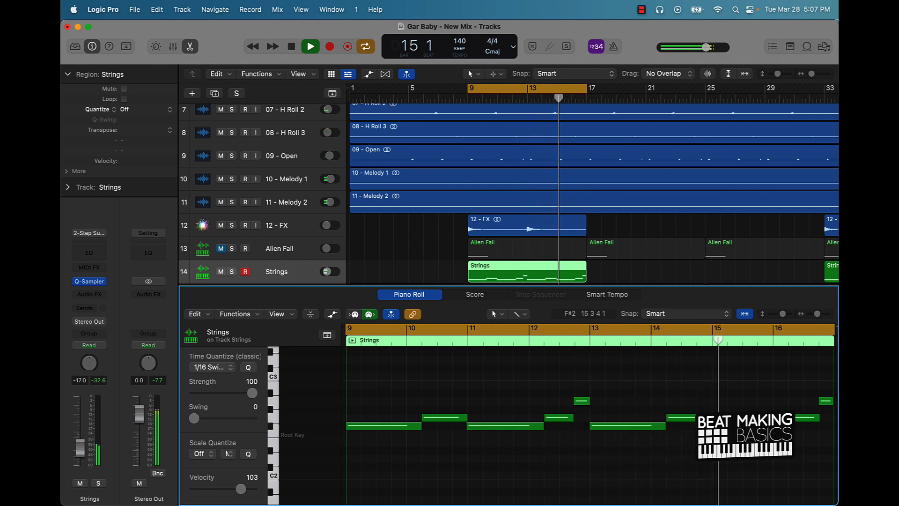
pyautogui.click(310, 47)
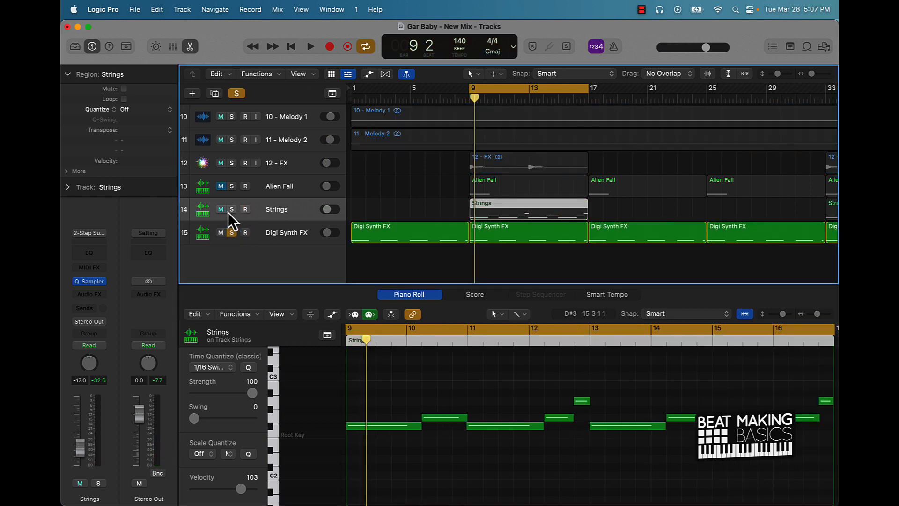
# Solo Digi Synth FX and preview the Careful Calculations Organ loop in the Loop Browser
pyautogui.click(310, 46)
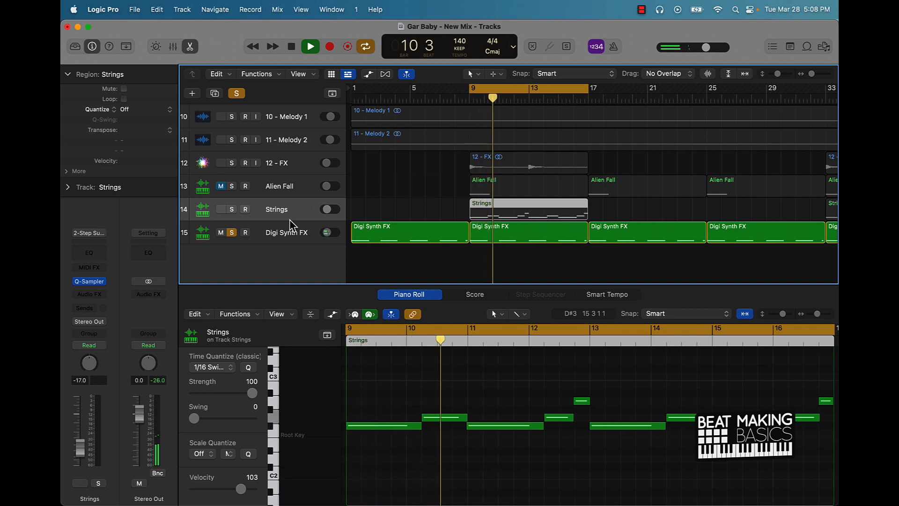
pyautogui.click(310, 47)
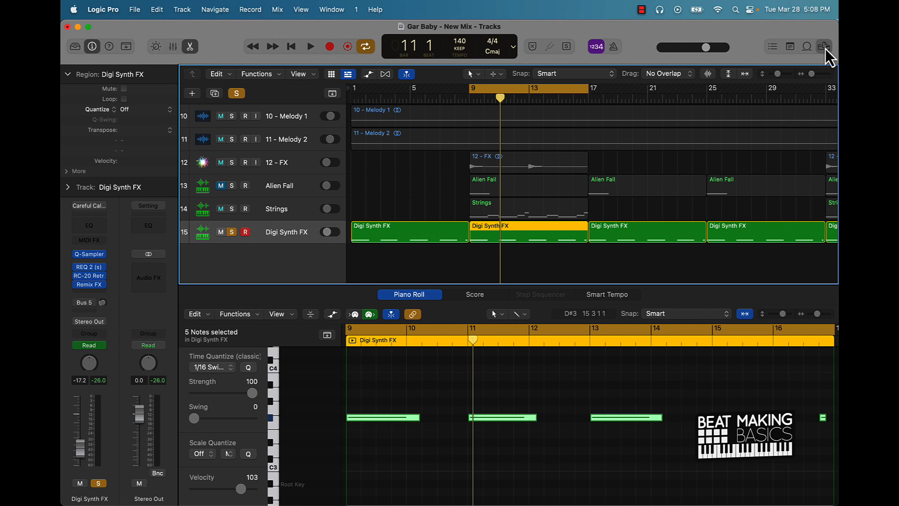
pyautogui.click(824, 47)
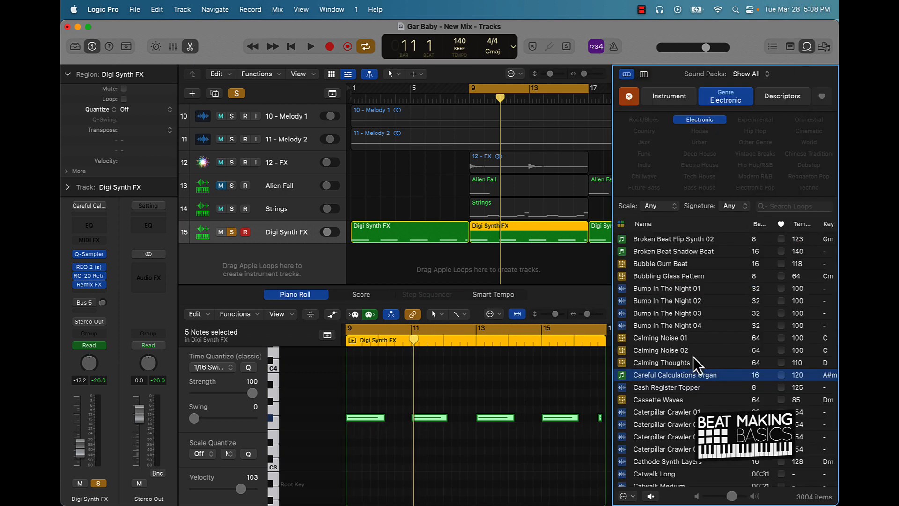
pyautogui.click(675, 375)
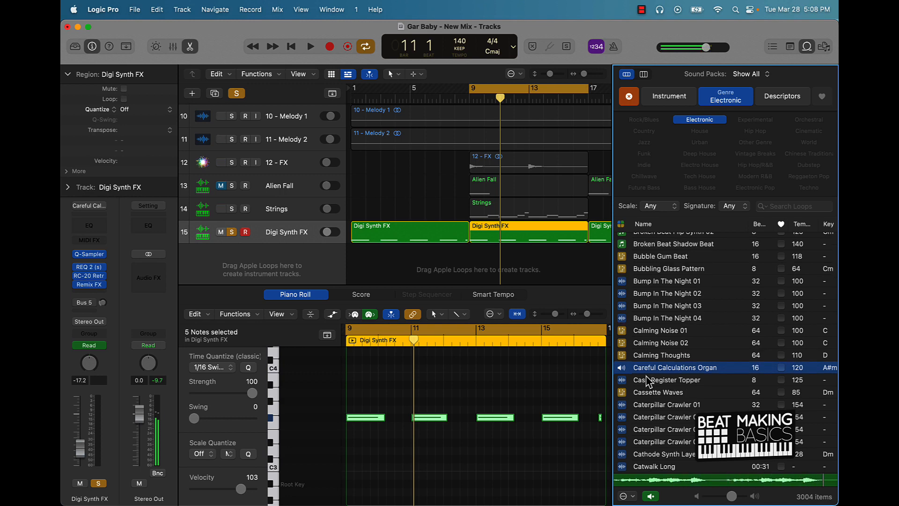
# Review the REQ 2 EQ and RC-20 Retro Color effects on Digi Synth FX
pyautogui.click(667, 379)
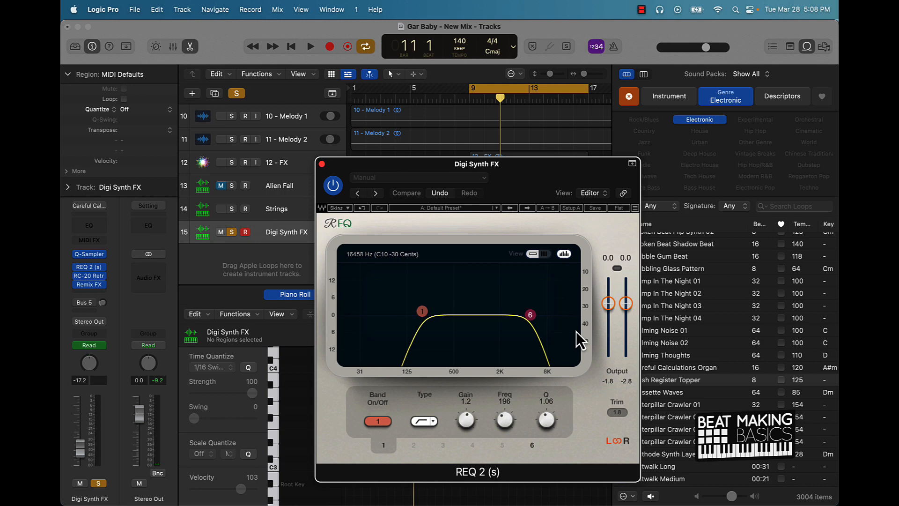
pyautogui.click(89, 275)
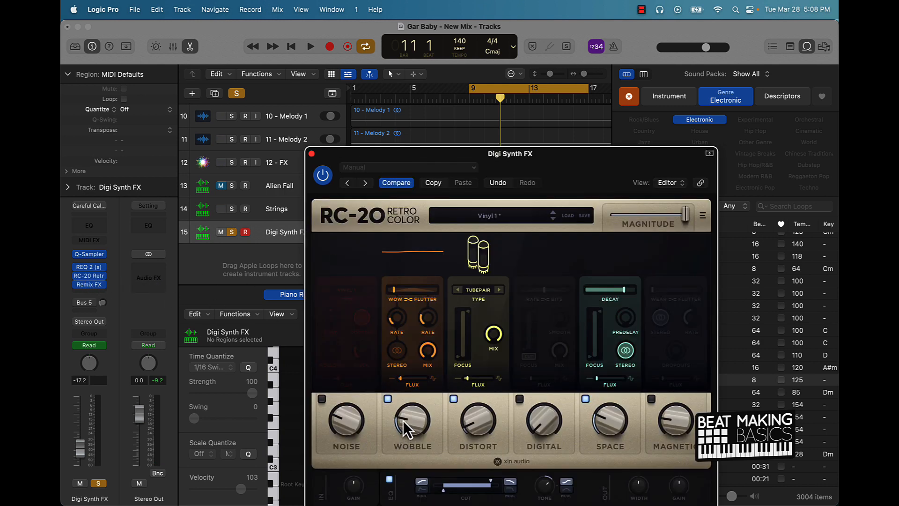
pyautogui.moveTo(605, 433)
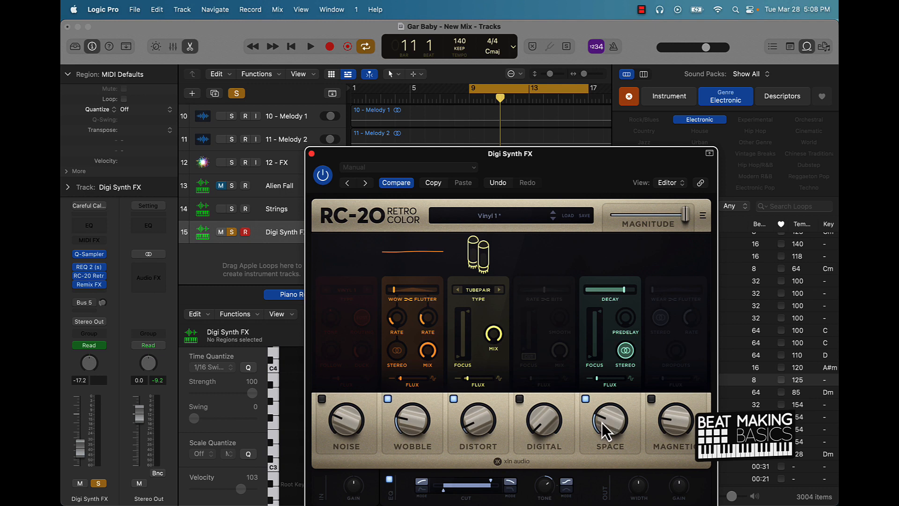
pyautogui.moveTo(490, 441)
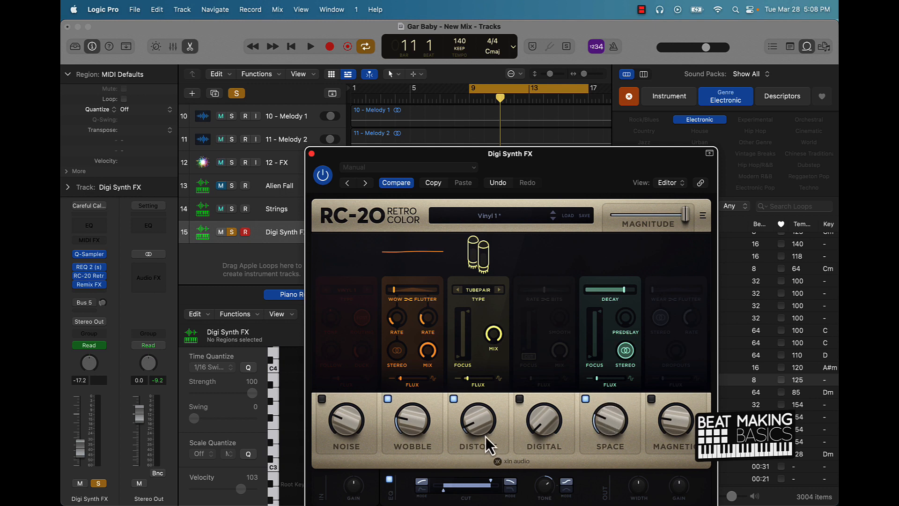
pyautogui.click(89, 267)
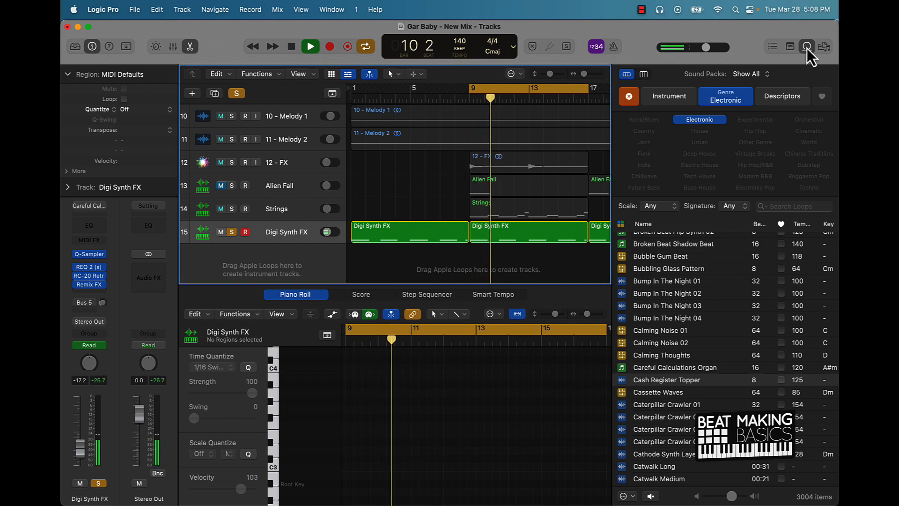
# Close the Loop Browser, unmute Alien Fall and zoom out over the whole arrangement
pyautogui.click(808, 47)
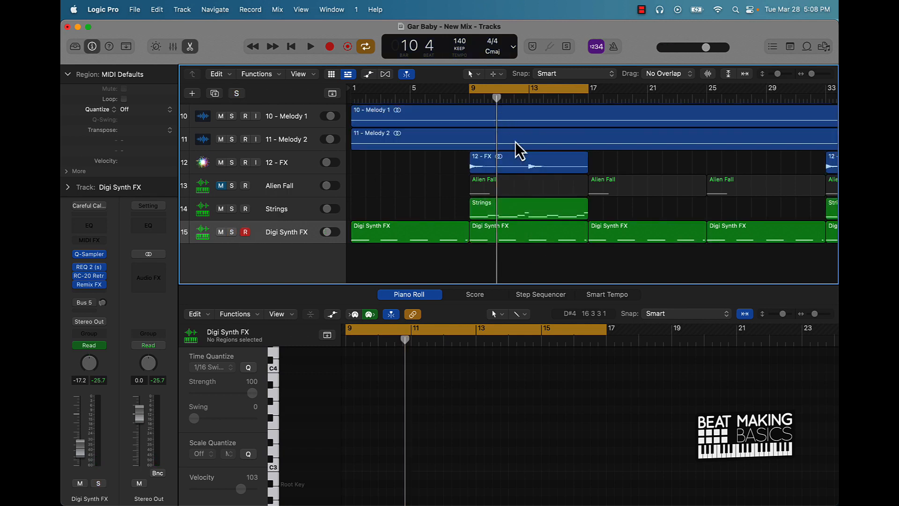
pyautogui.moveTo(499, 175)
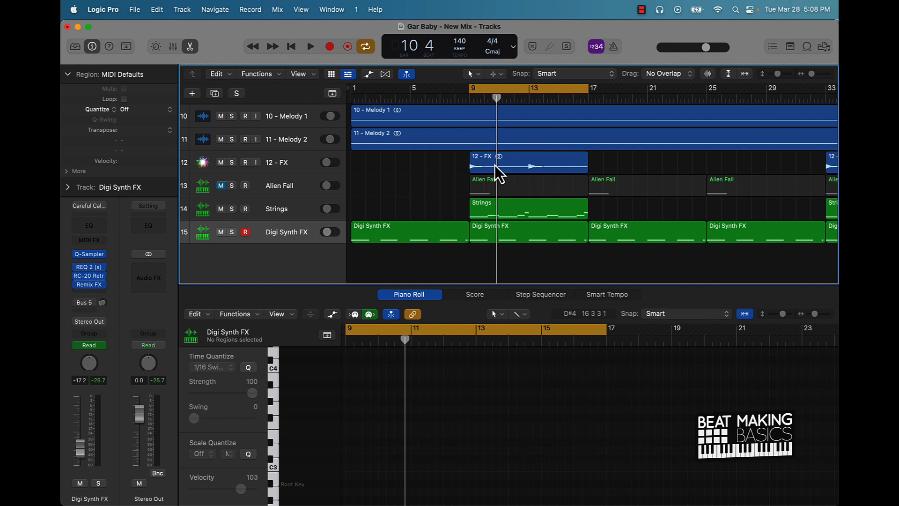
pyautogui.click(309, 47)
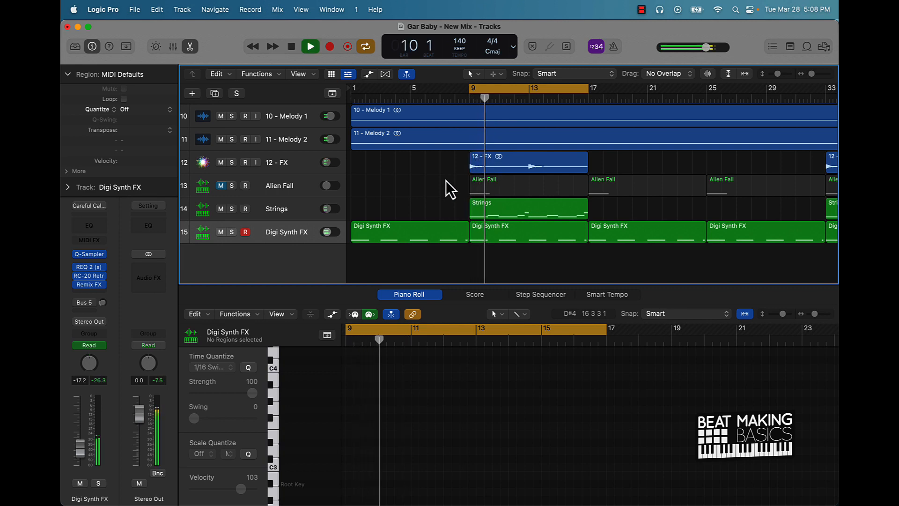
pyautogui.scroll(3)
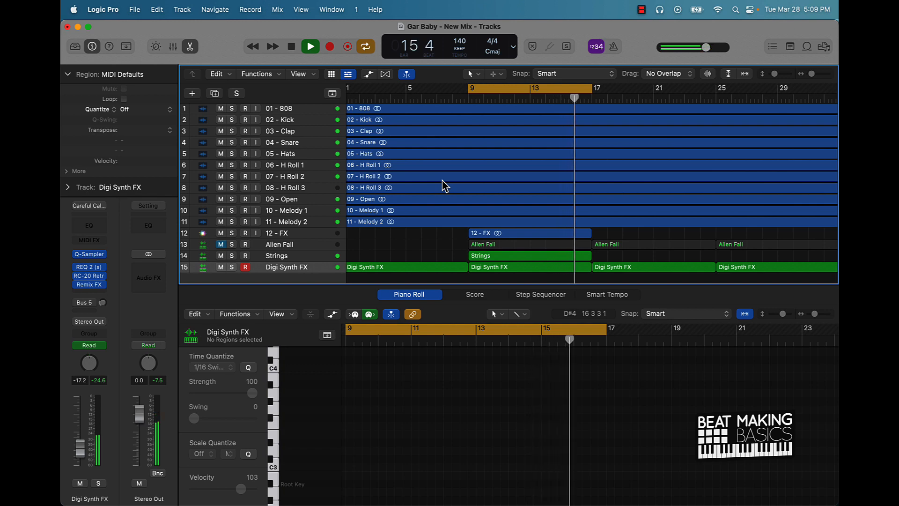
pyautogui.click(469, 88)
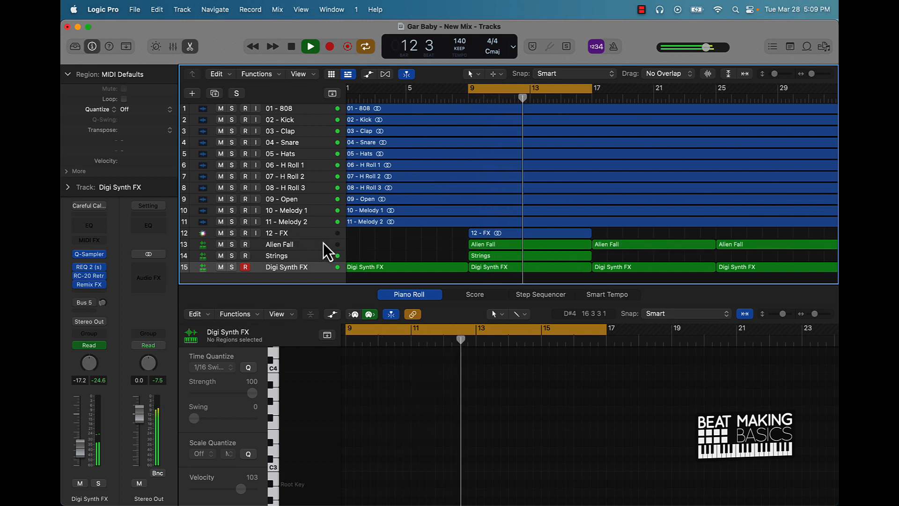
# Play the full song with all tracks unmuted, widening the track headers to show volume levels
pyautogui.click(310, 46)
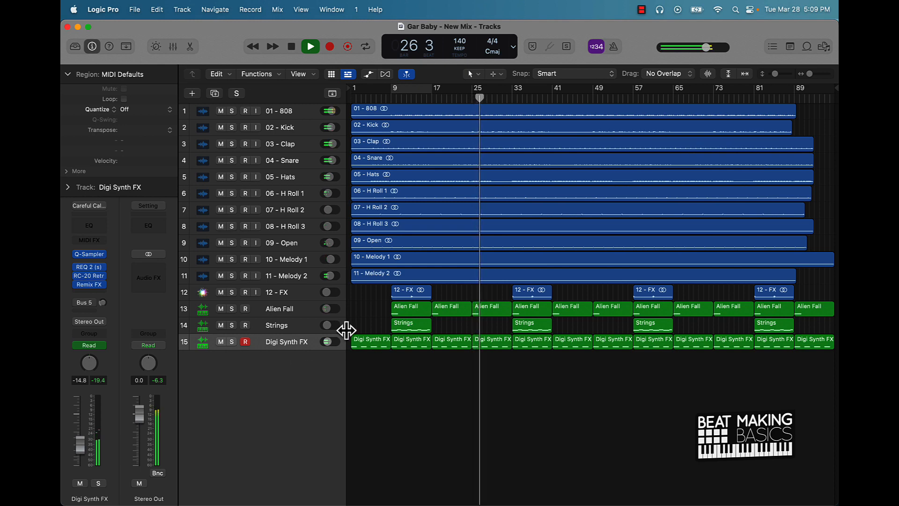
pyautogui.click(310, 47)
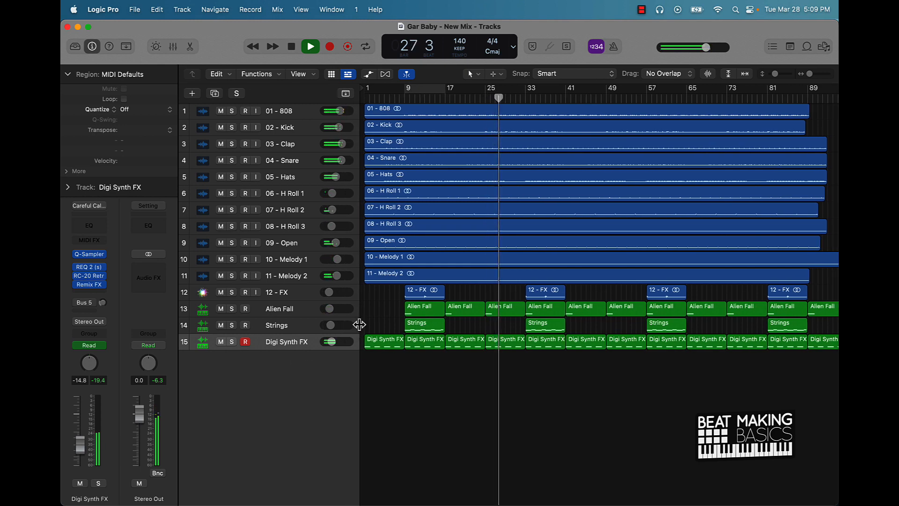